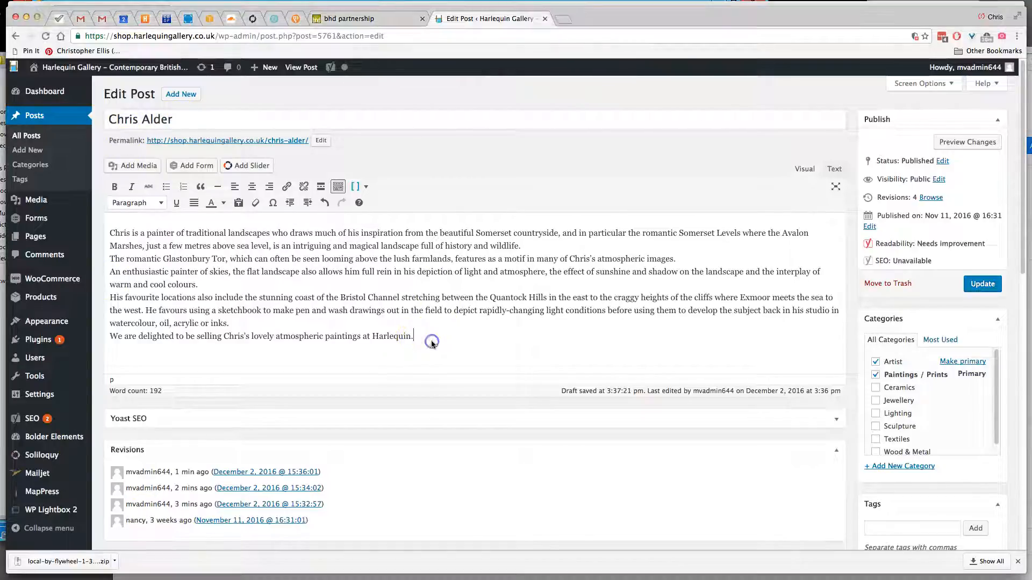
mouse_move(454, 350)
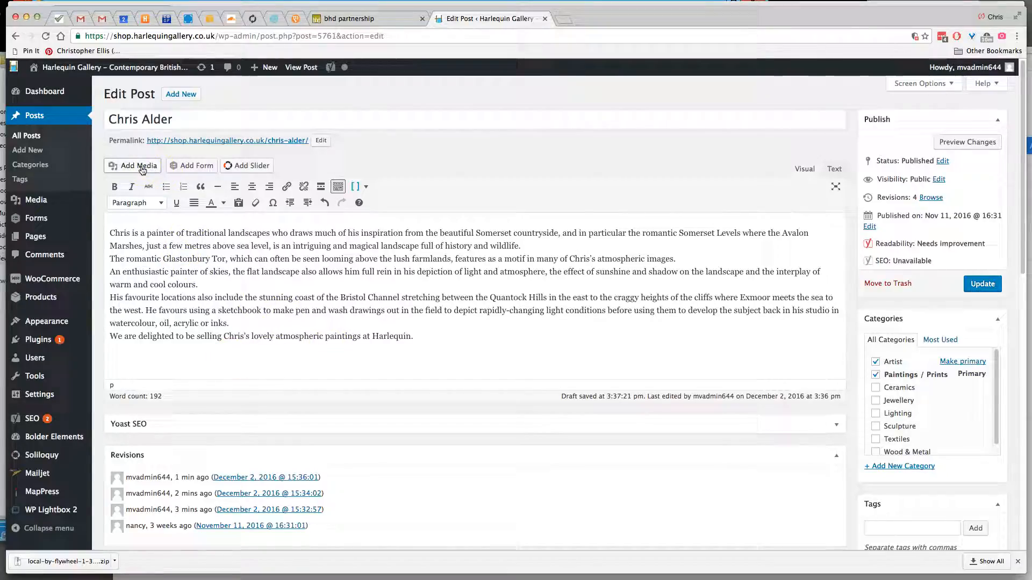
- Start a new gallery and select artwork images: umbrella print, bird etching, candlesticks, cushion design
click(133, 165)
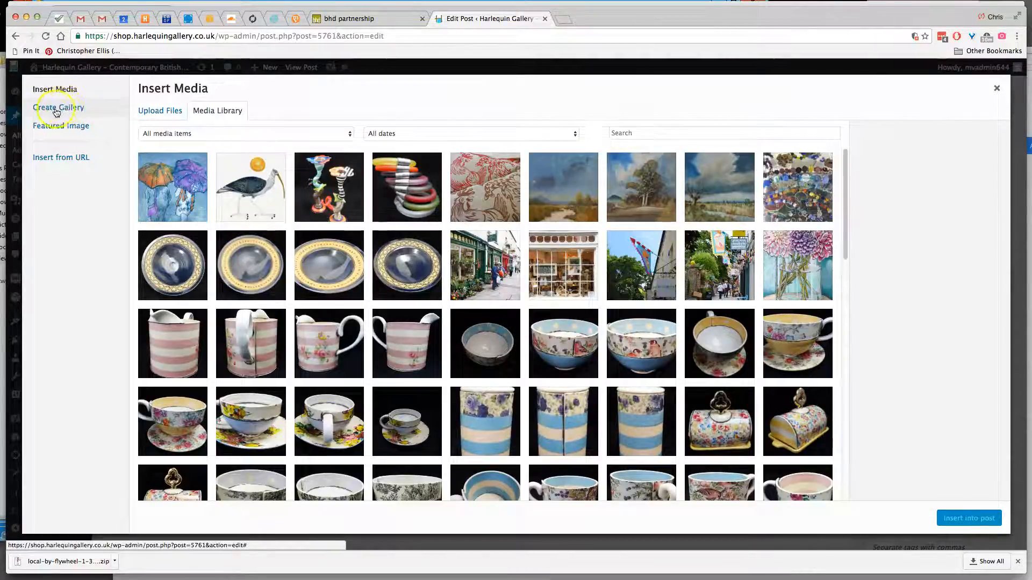
click(58, 107)
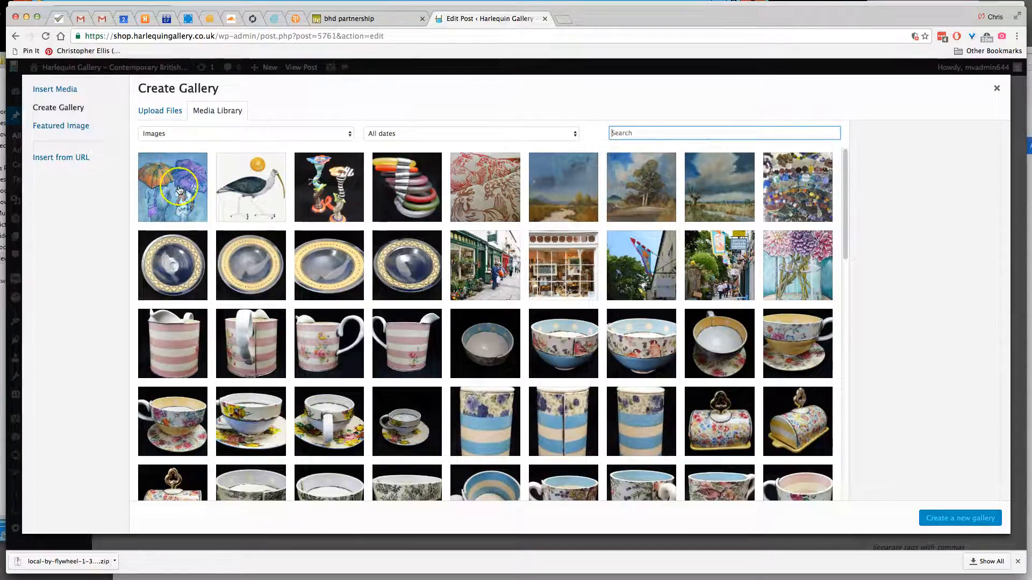
click(172, 187)
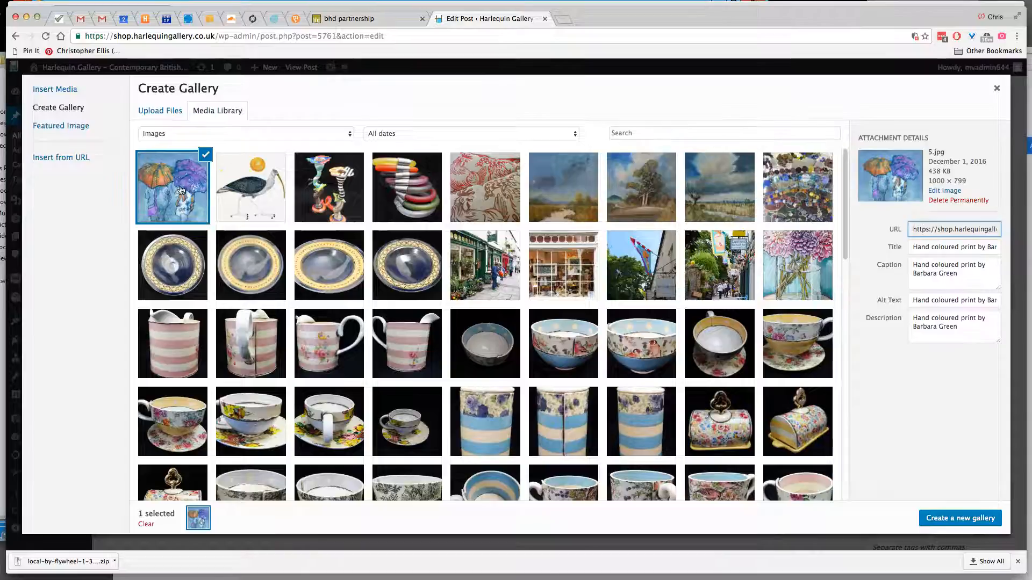
click(328, 187)
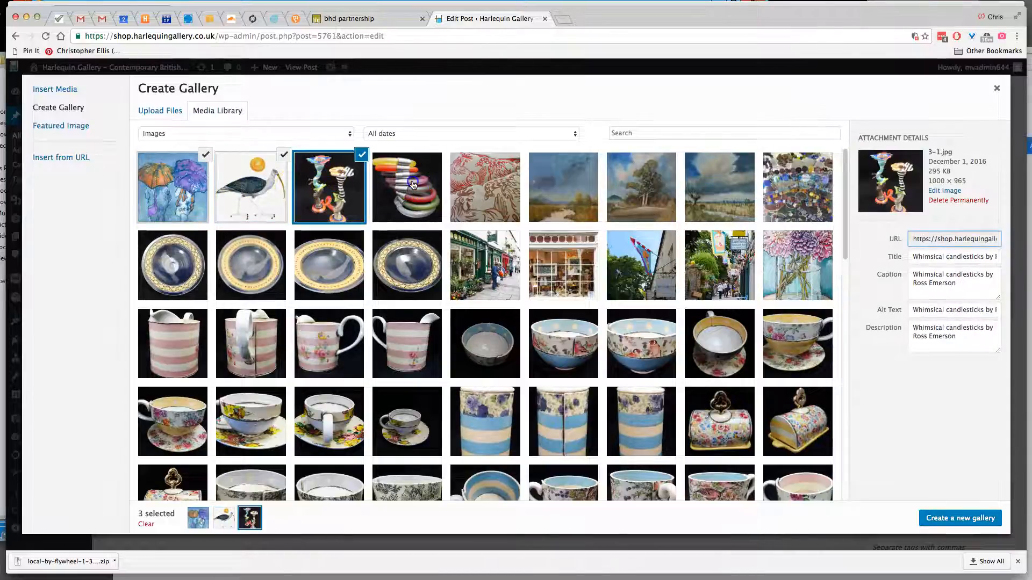
click(485, 188)
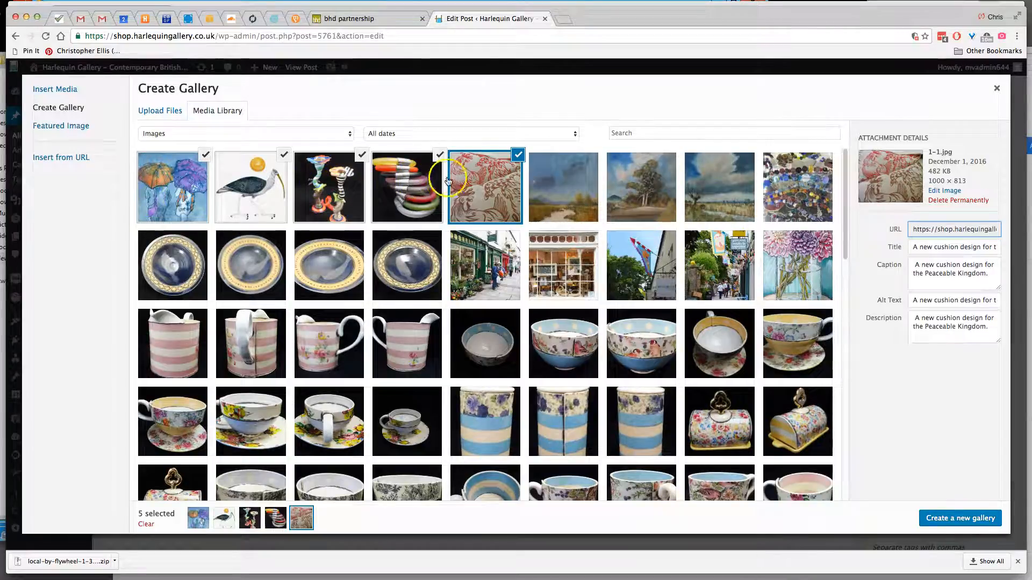
mouse_move(572, 181)
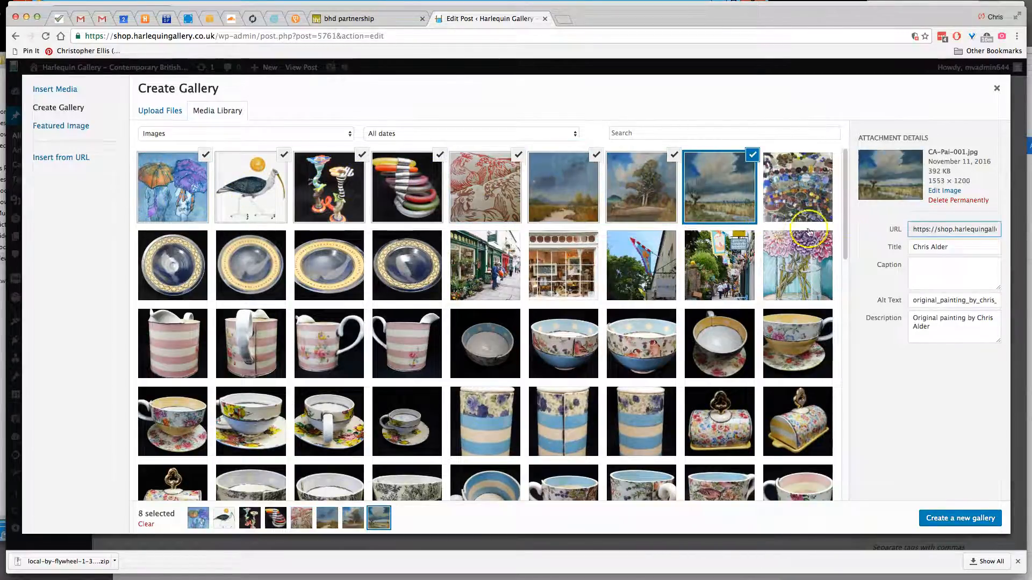
mouse_move(485, 191)
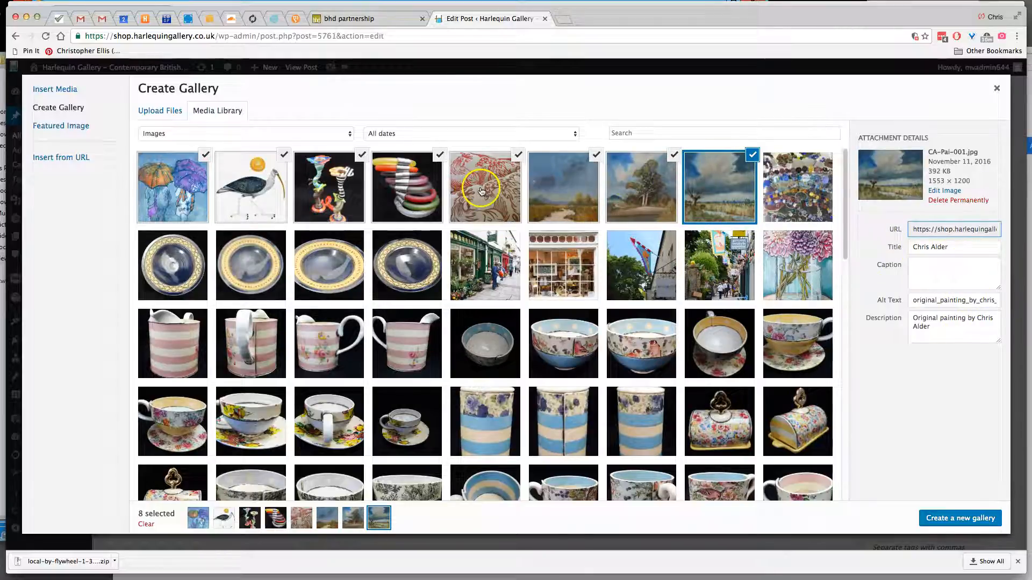
click(484, 187)
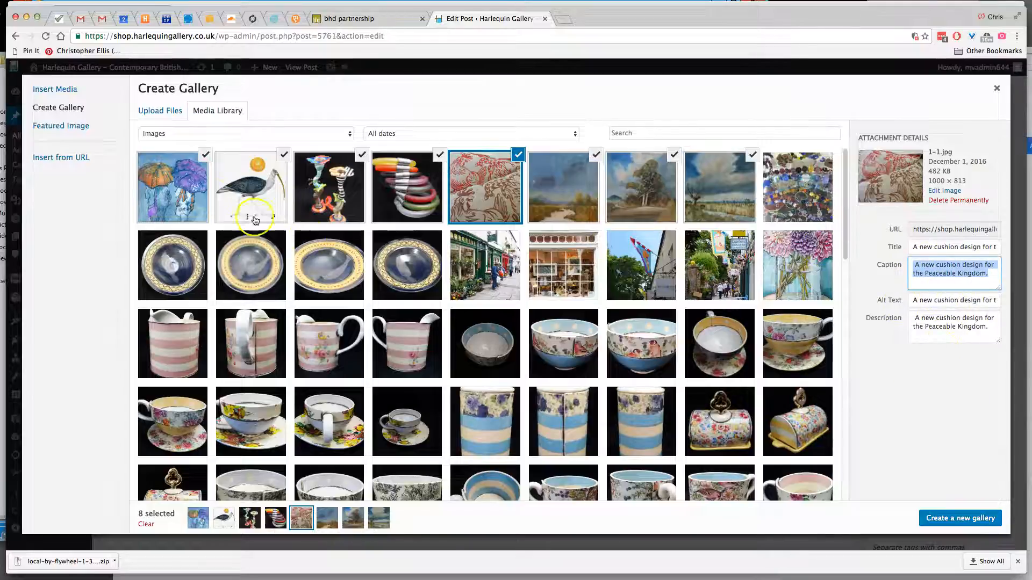
mouse_move(171, 200)
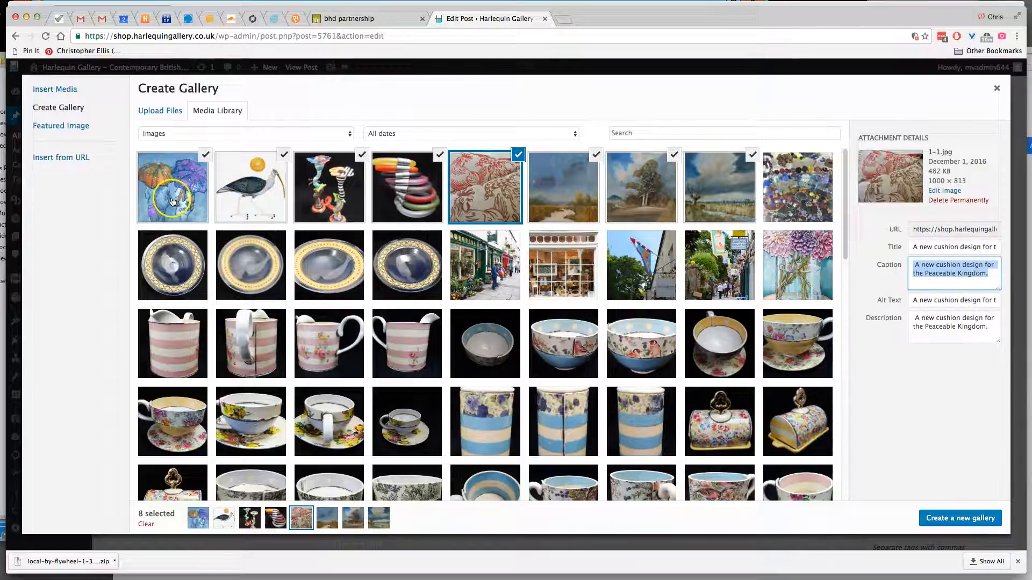
mouse_move(433, 187)
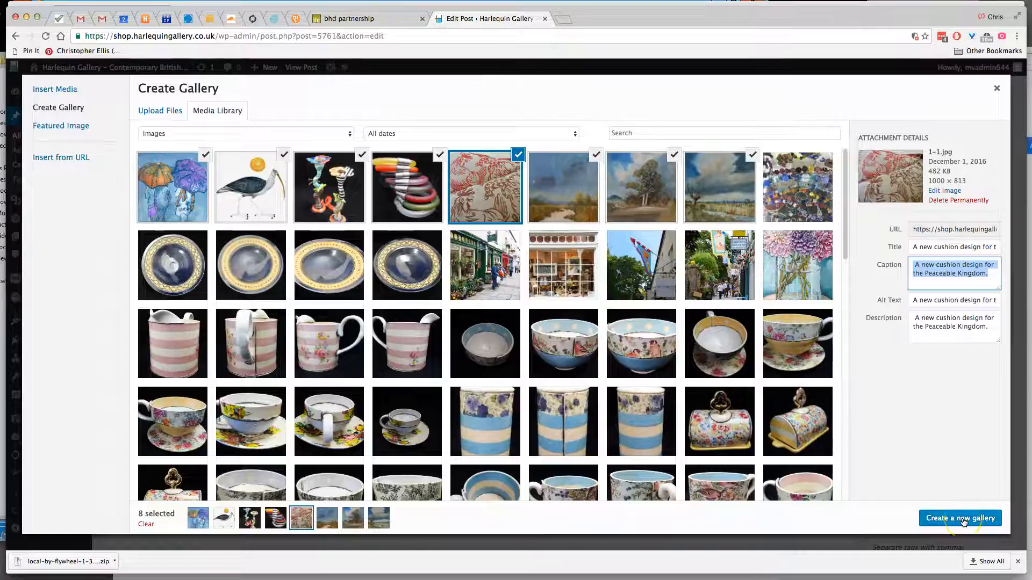
- Create the eight-image gallery with 4 columns and Link To set to Media File
click(960, 518)
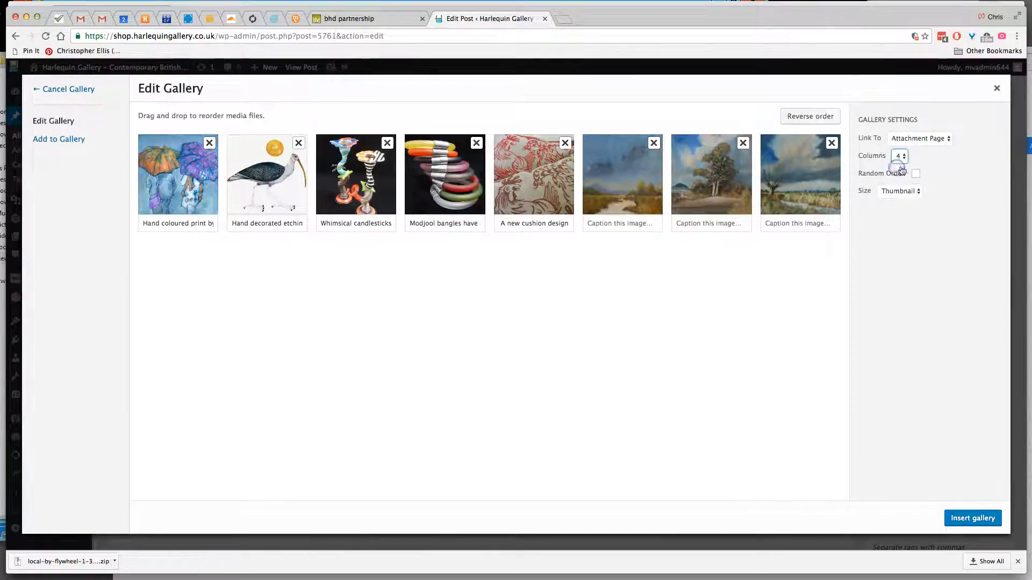
click(918, 138)
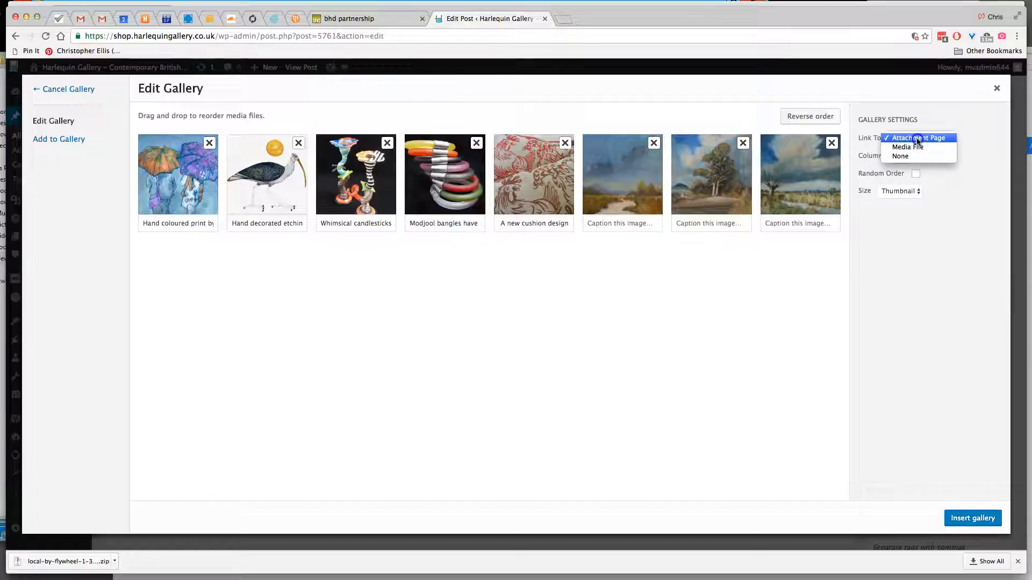
click(907, 147)
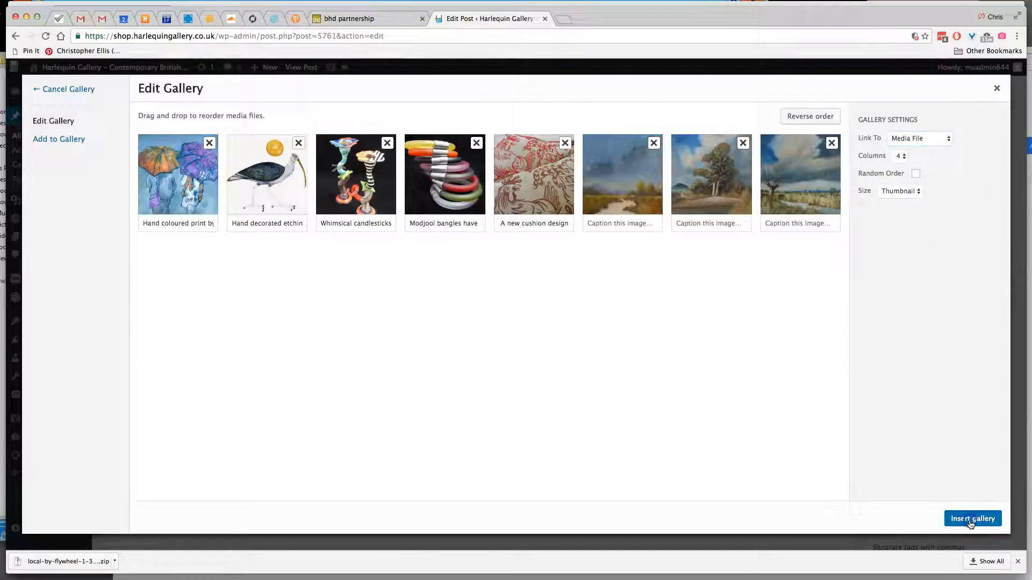
- Insert the gallery below the biography and update the Chris Alder post
click(973, 519)
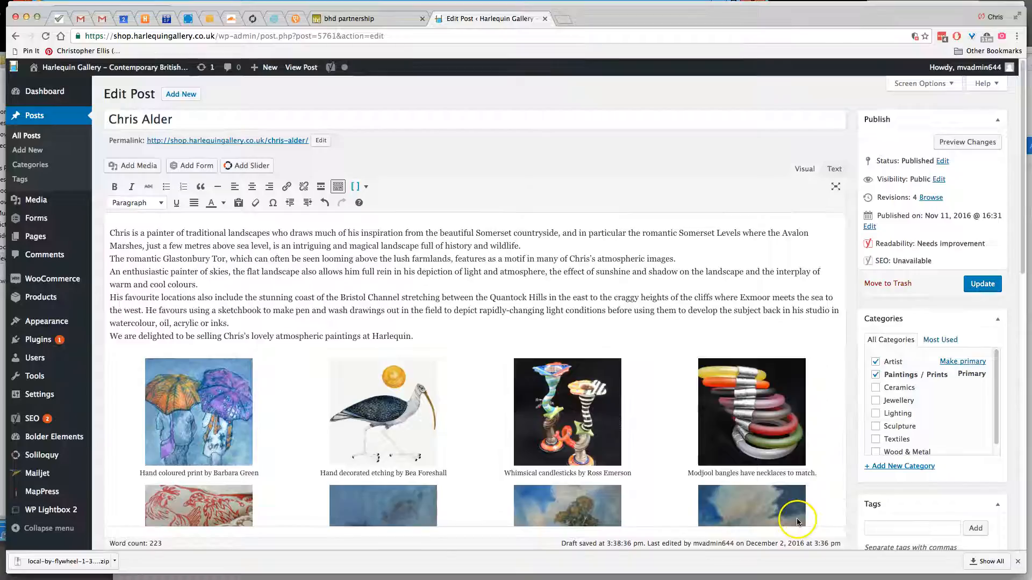
click(981, 284)
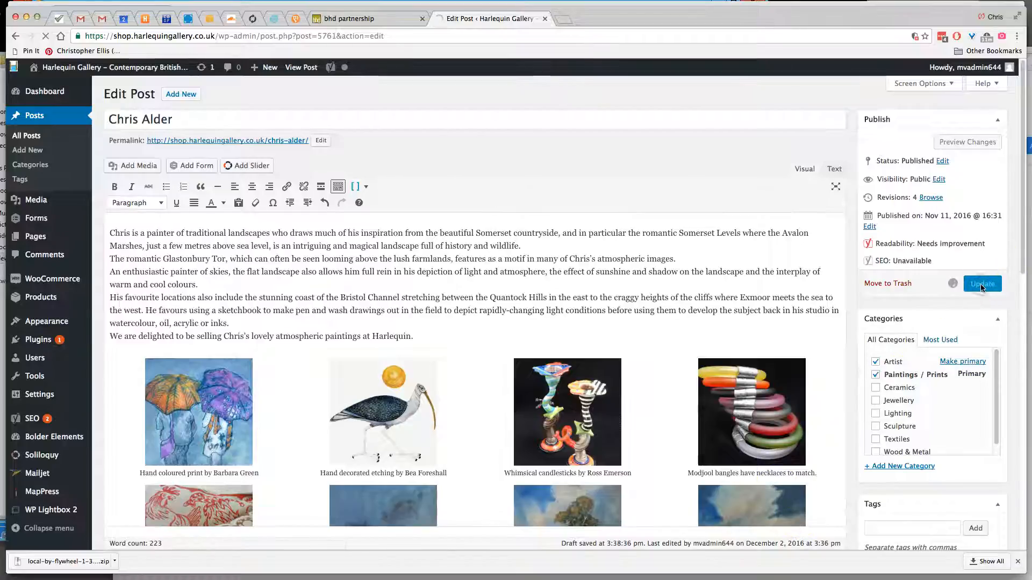
click(982, 284)
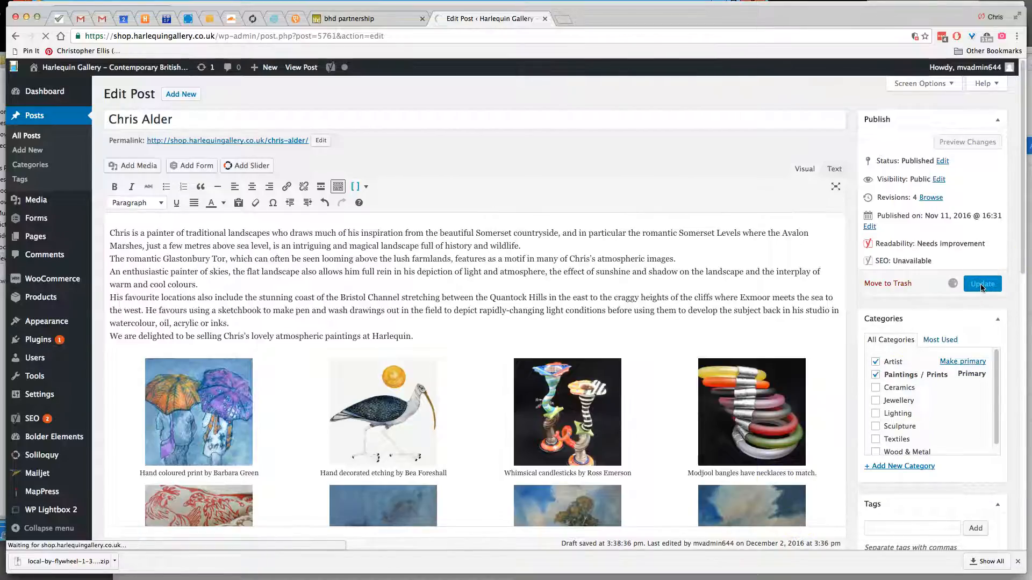
click(982, 283)
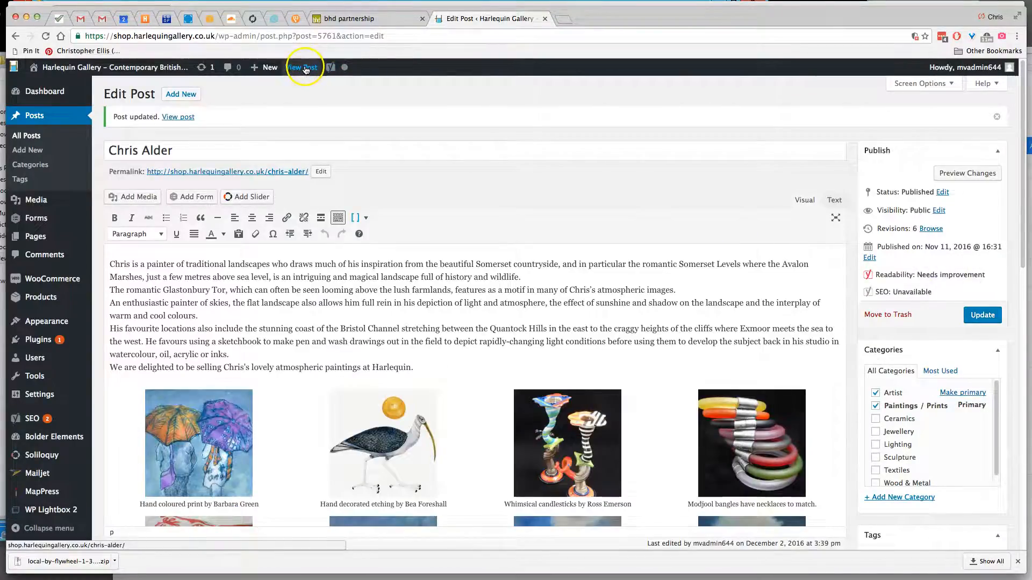
click(303, 67)
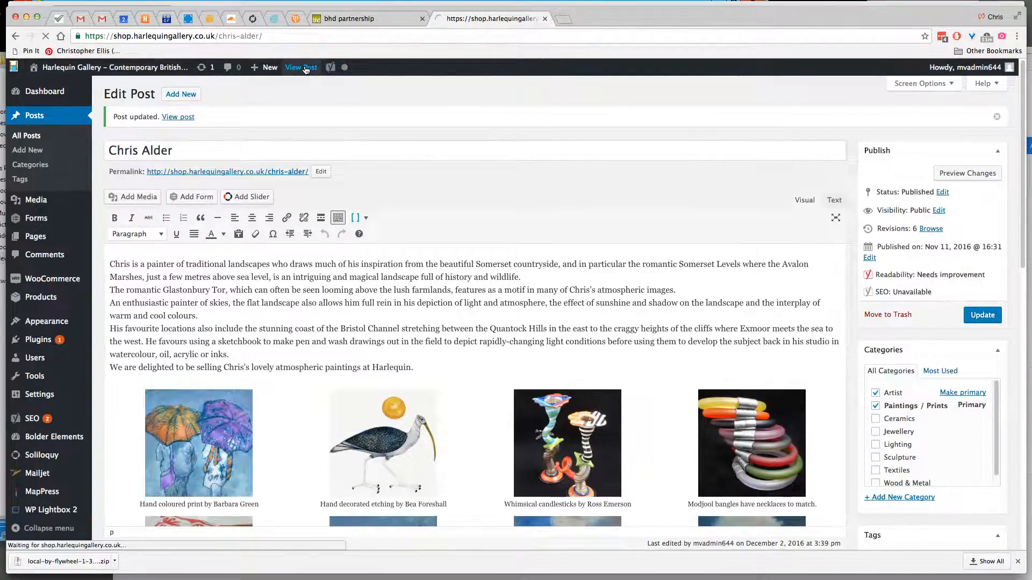
click(302, 67)
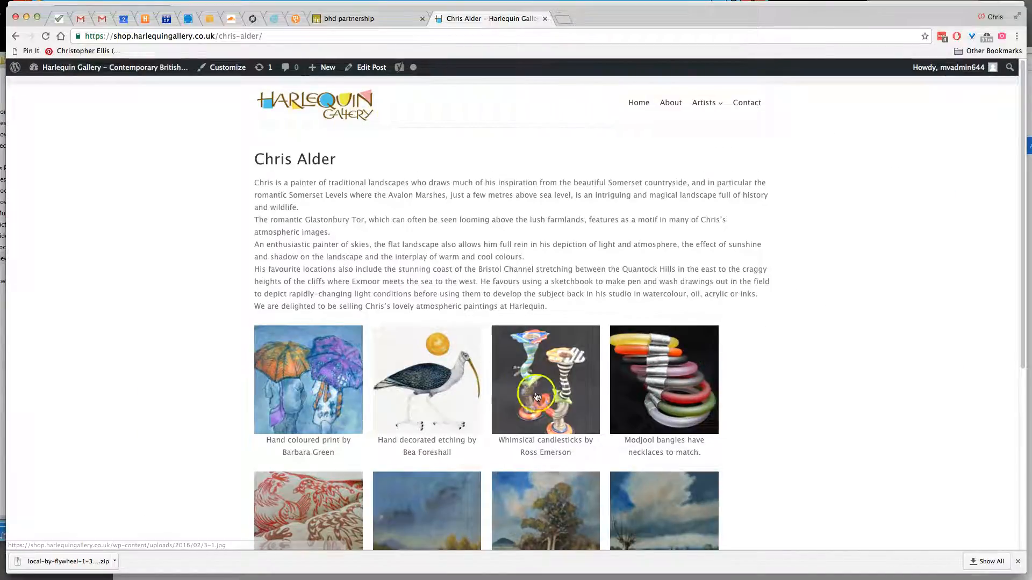
scroll(down, 3)
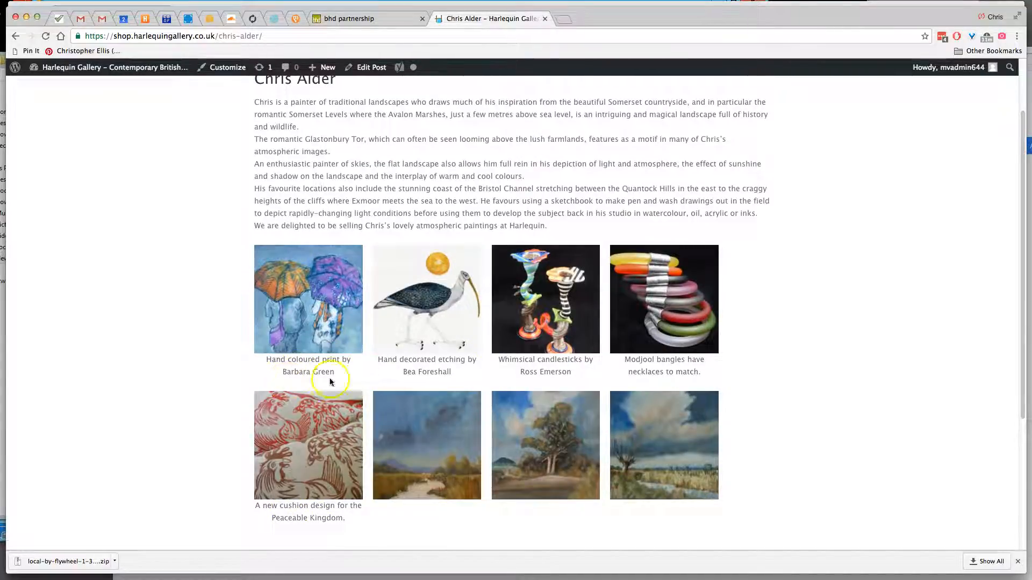
scroll(up, 3)
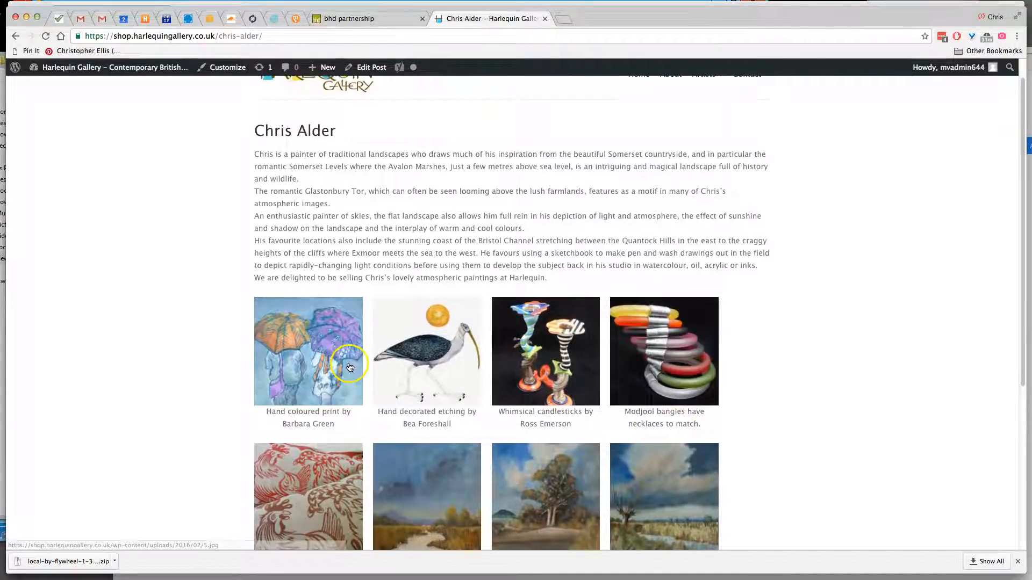
- Enlarge the umbrella print thumbnail in the lightbox, then close it
click(308, 351)
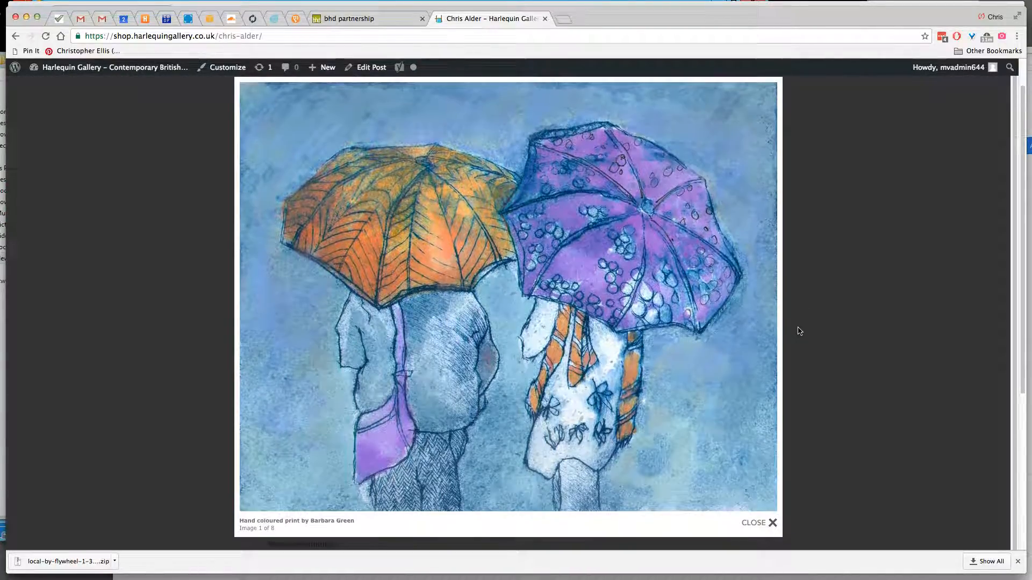
click(759, 523)
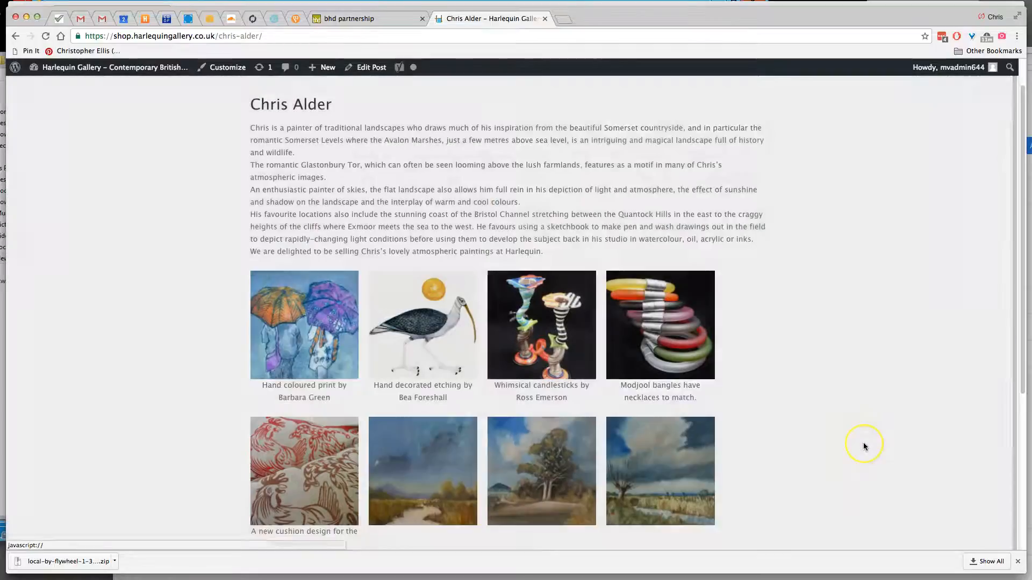
scroll(down, 3)
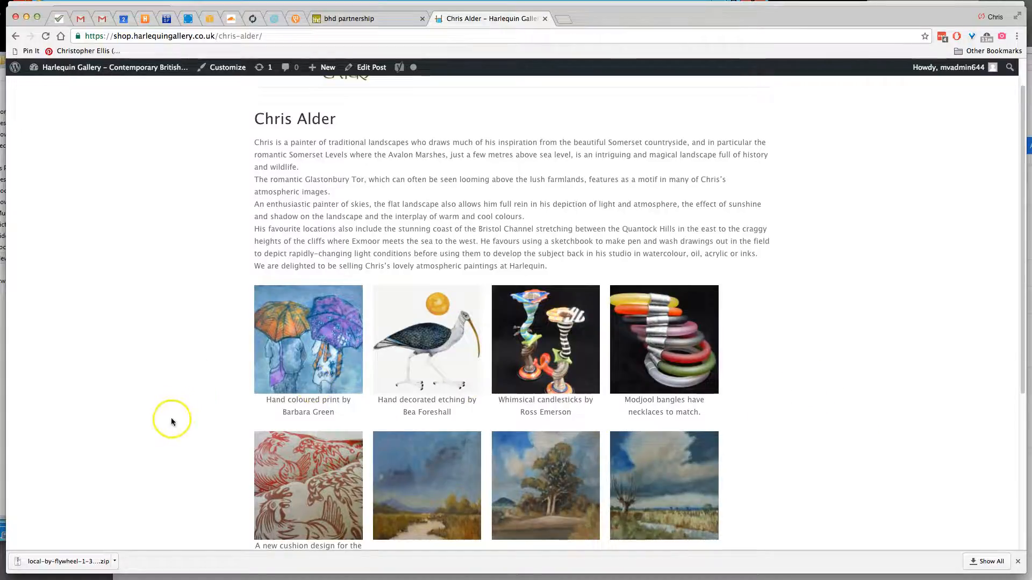
mouse_move(164, 433)
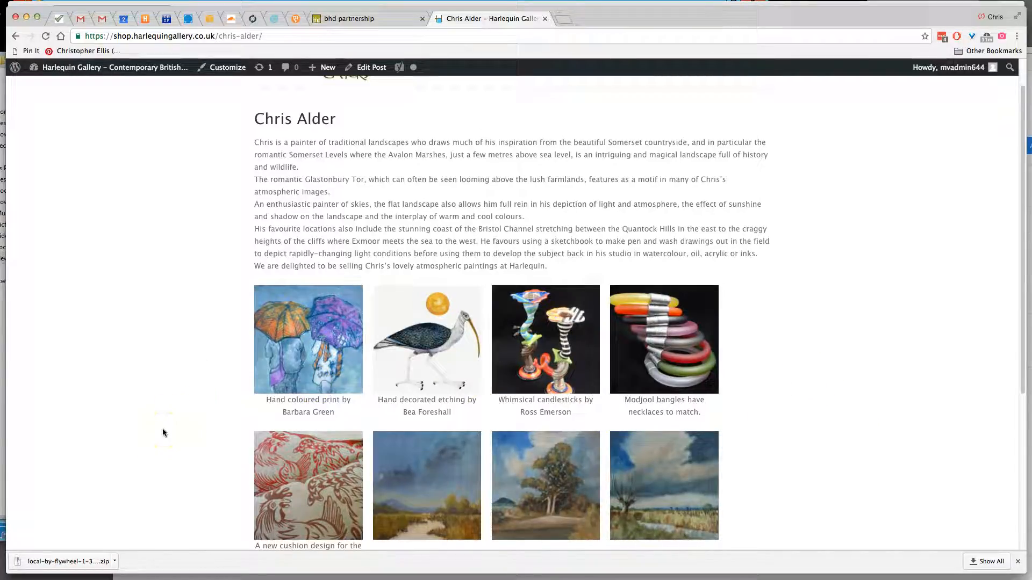